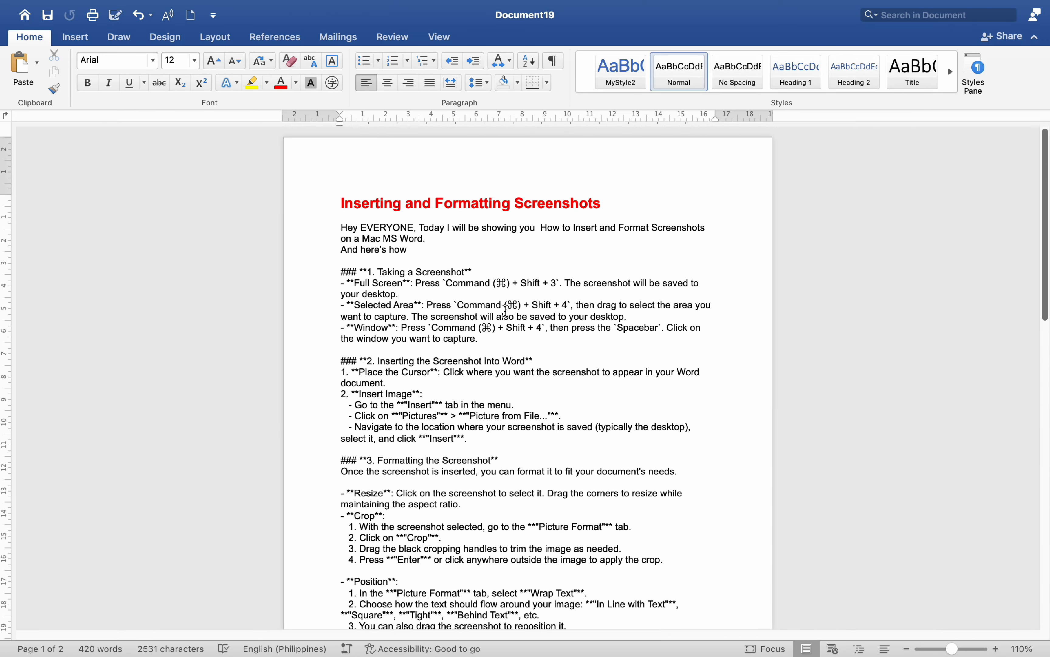
mouse_move(565, 379)
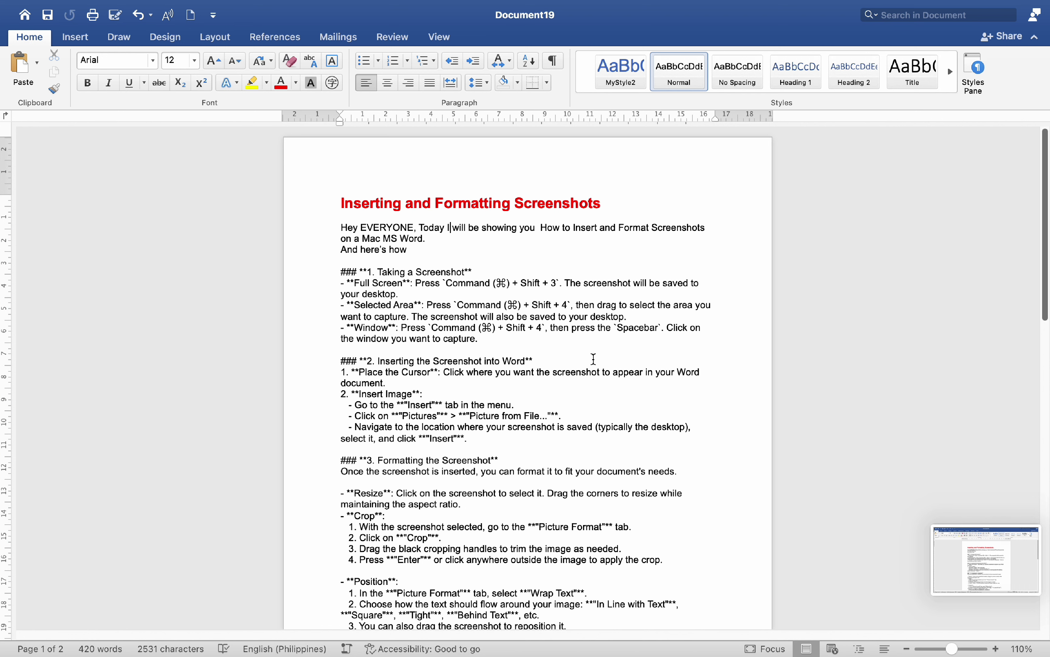
mouse_move(603, 367)
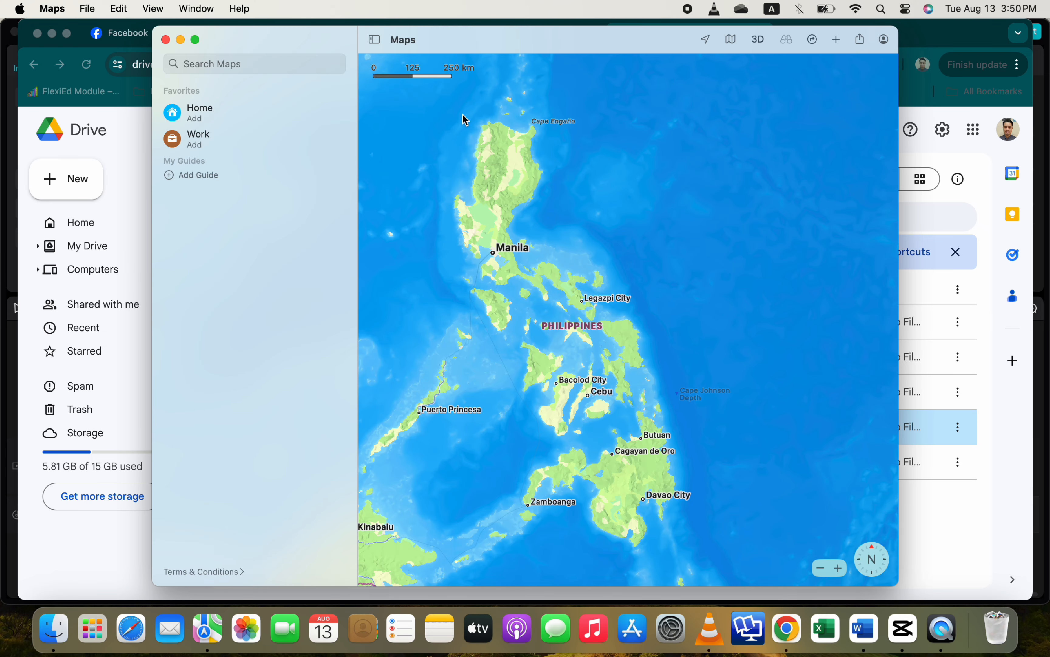
Step: Capture the Apple Maps window showing the Philippines as a screenshot
click(863, 628)
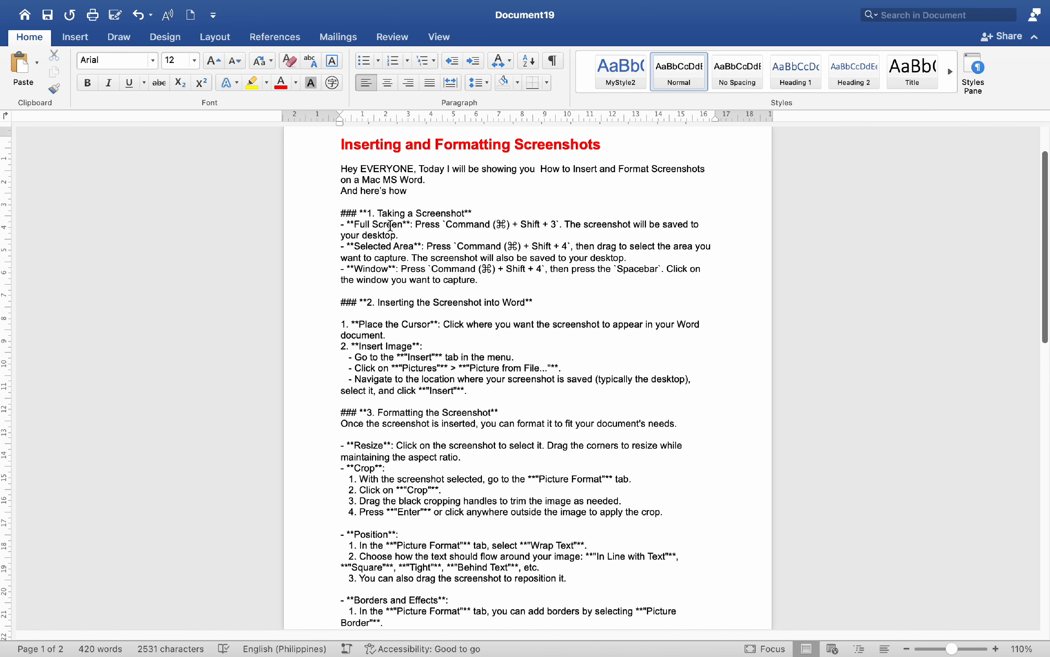
Step: Insert the newest Maps screenshot from the Desktop via Pictures > Picture from File
click(150, 62)
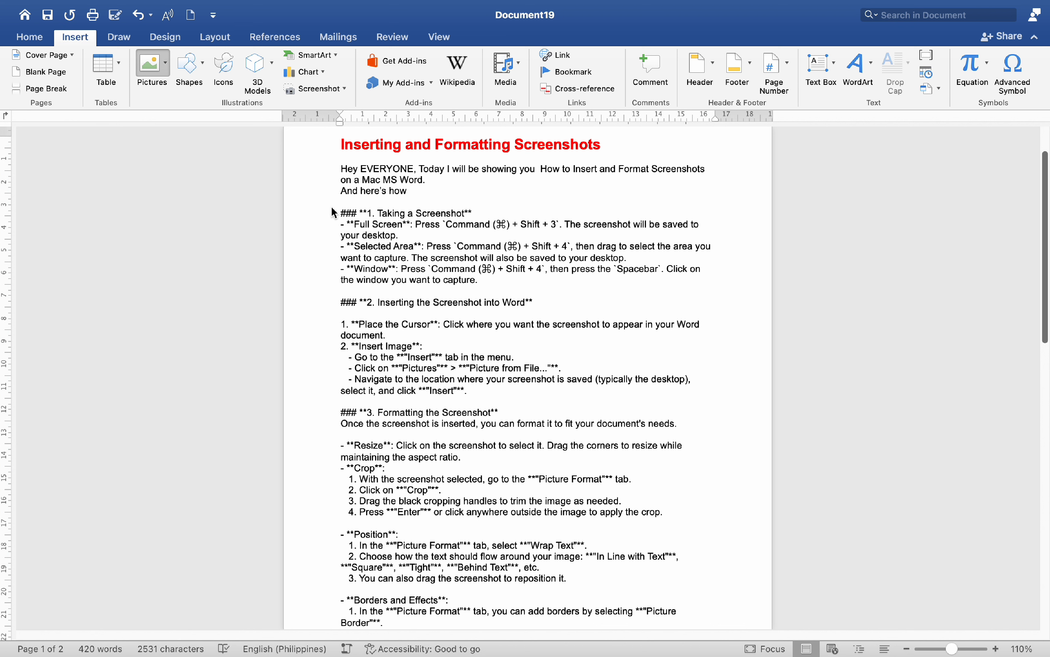
click(150, 62)
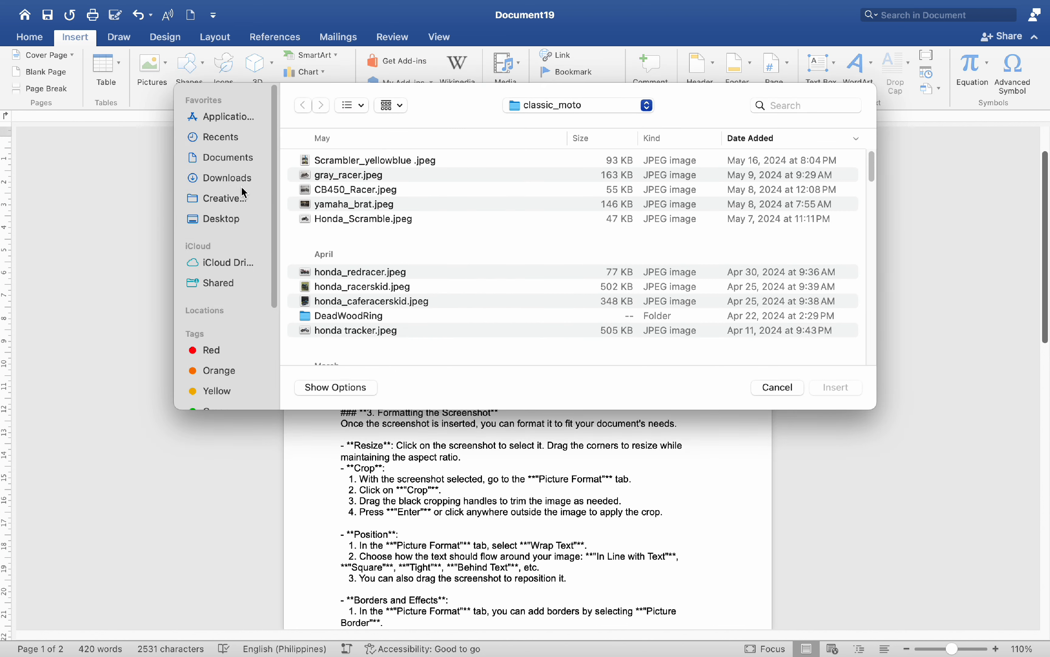
click(221, 219)
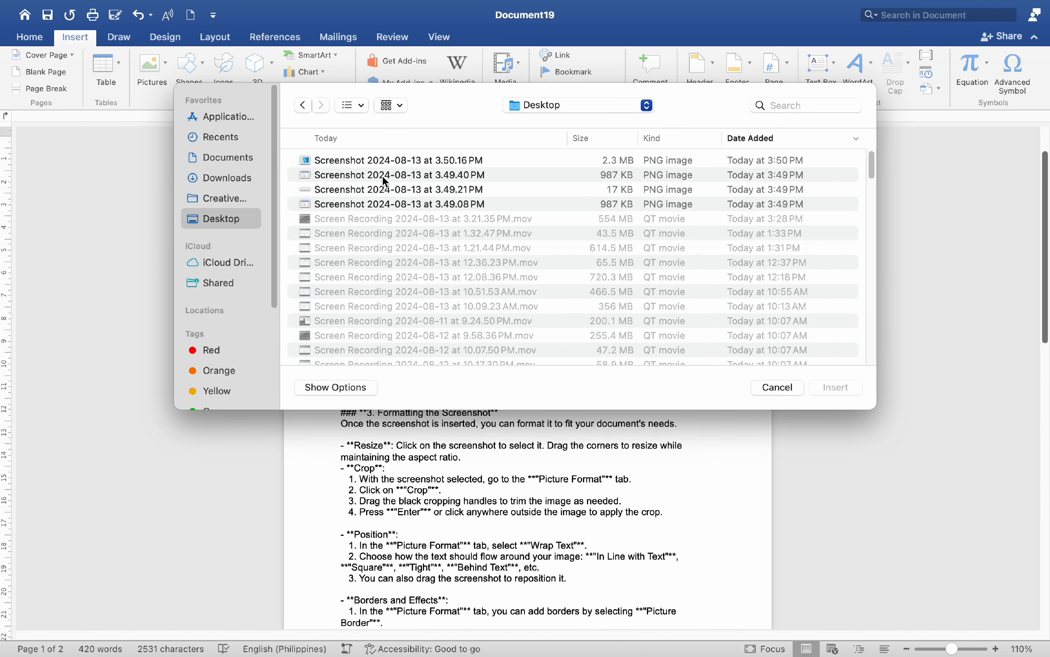
click(398, 160)
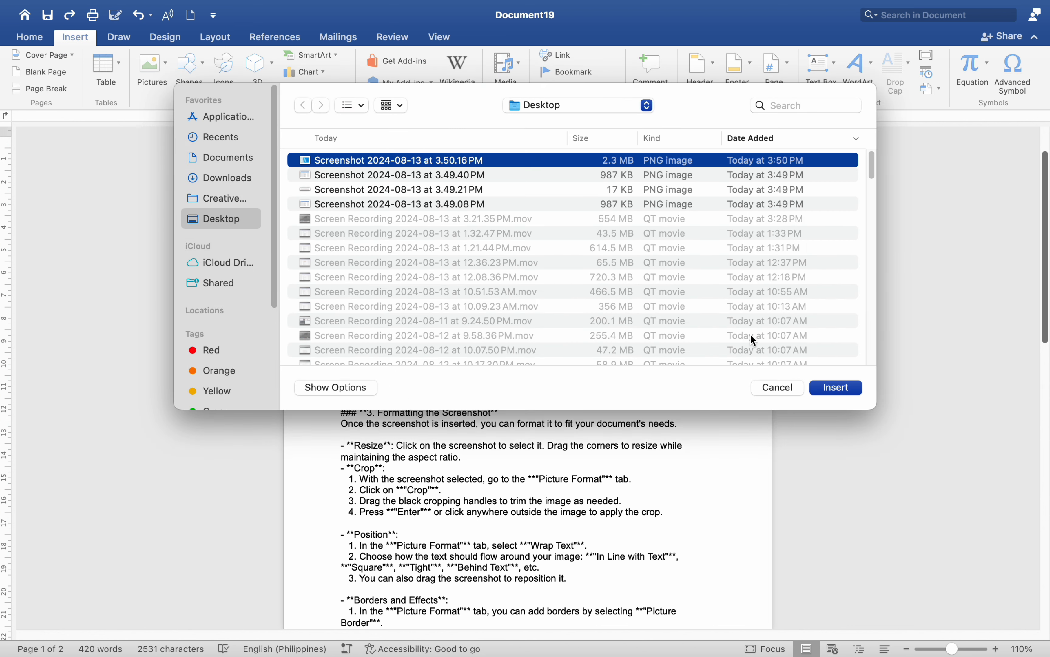
click(836, 387)
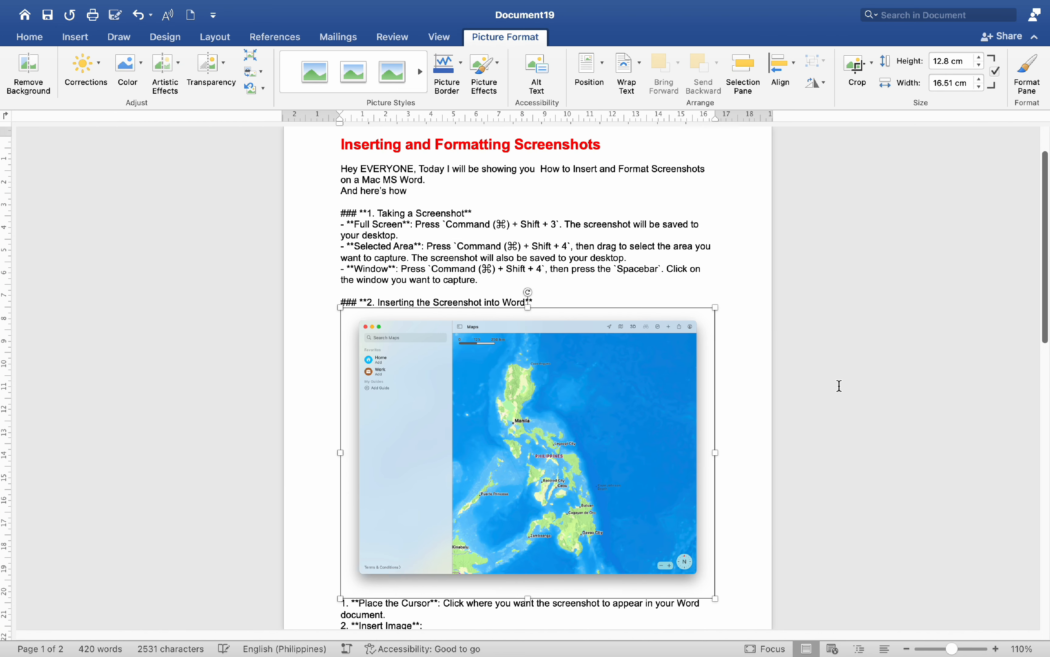
mouse_move(442, 314)
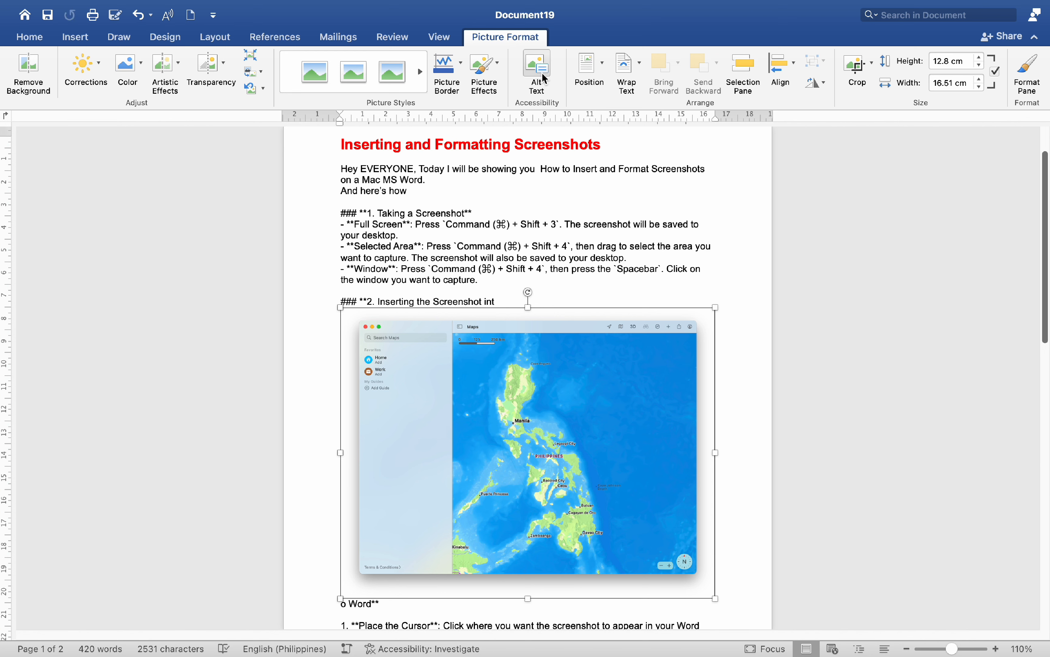
mouse_move(714, 307)
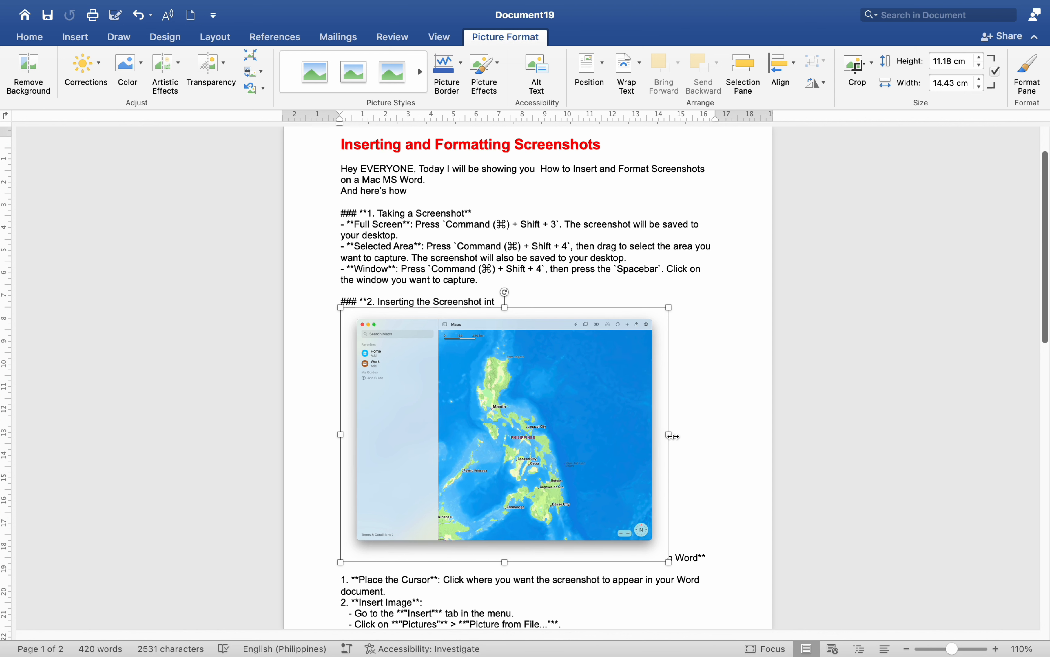
Step: Shrink the Maps picture and crop its edges to about 9.9 by 12.3 cm
drag(674, 436, 639, 429)
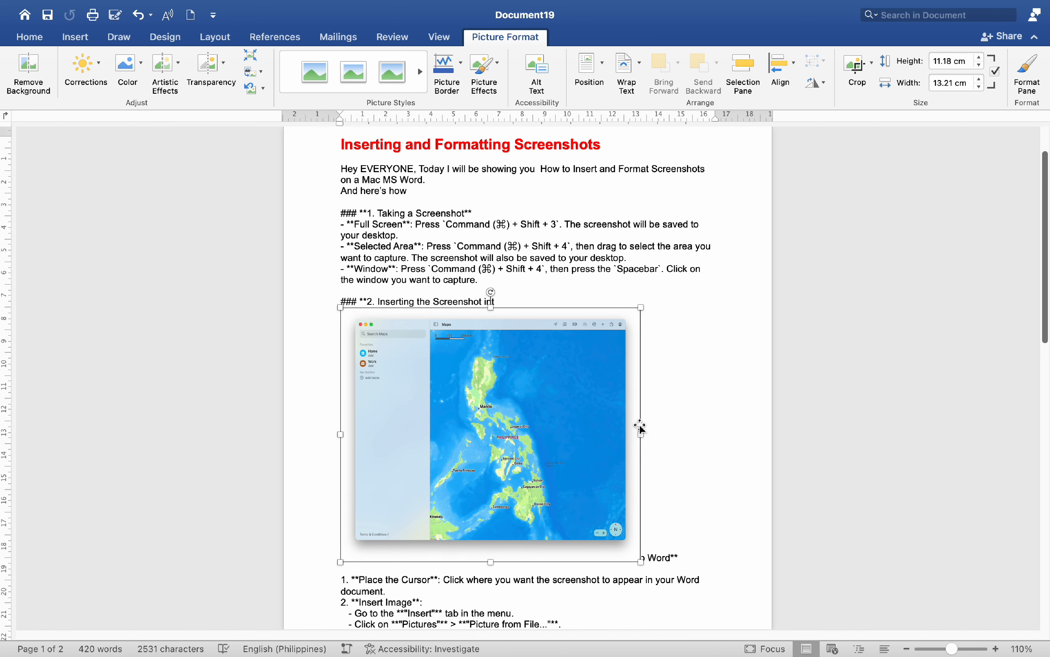
drag(639, 429, 656, 429)
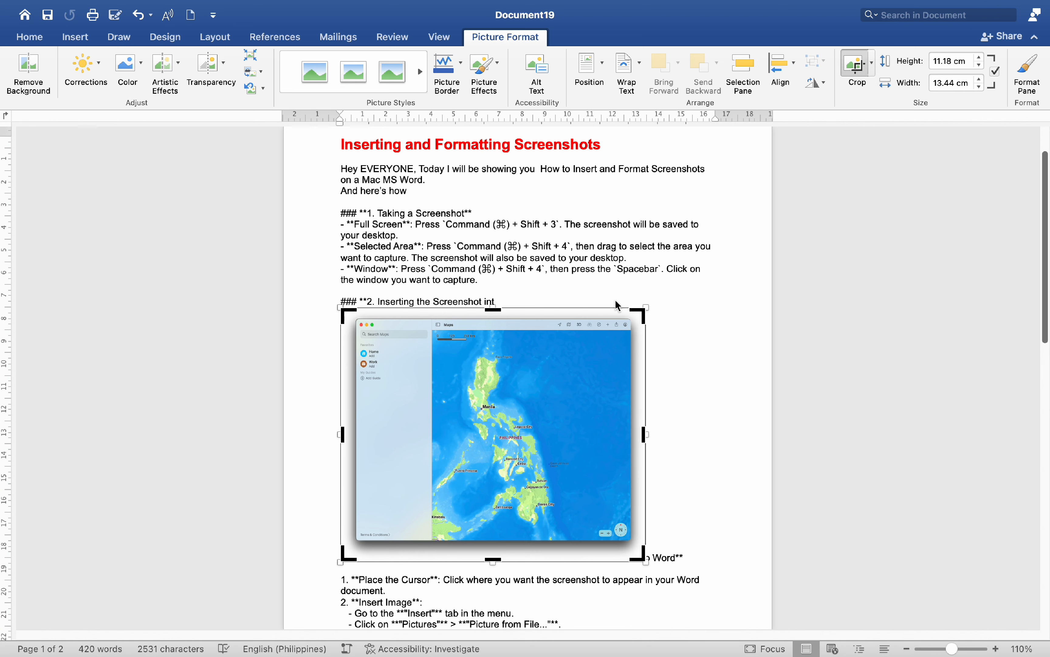
drag(644, 307, 633, 313)
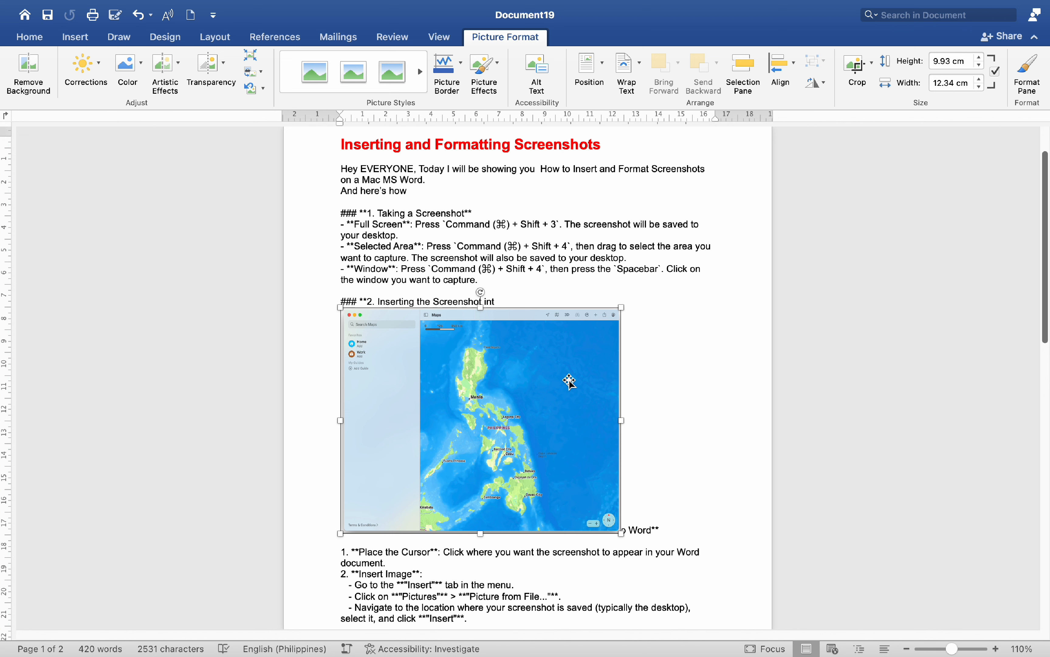
Step: Set the Maps picture's text wrapping to Tight so section 2 steps flow beside it
click(623, 63)
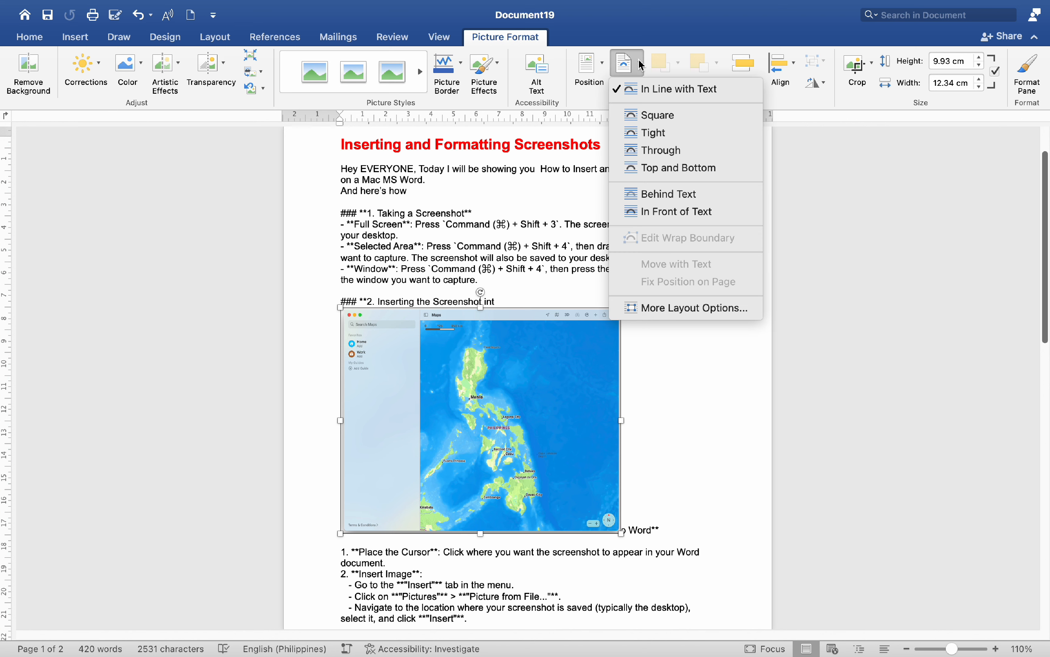
mouse_move(657, 133)
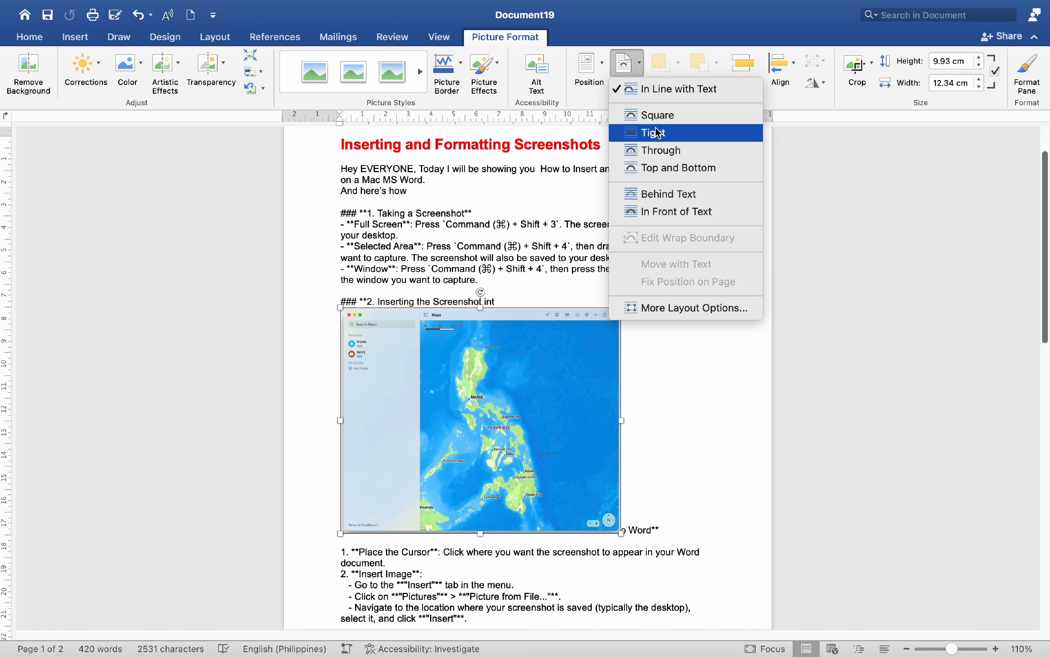
mouse_move(658, 201)
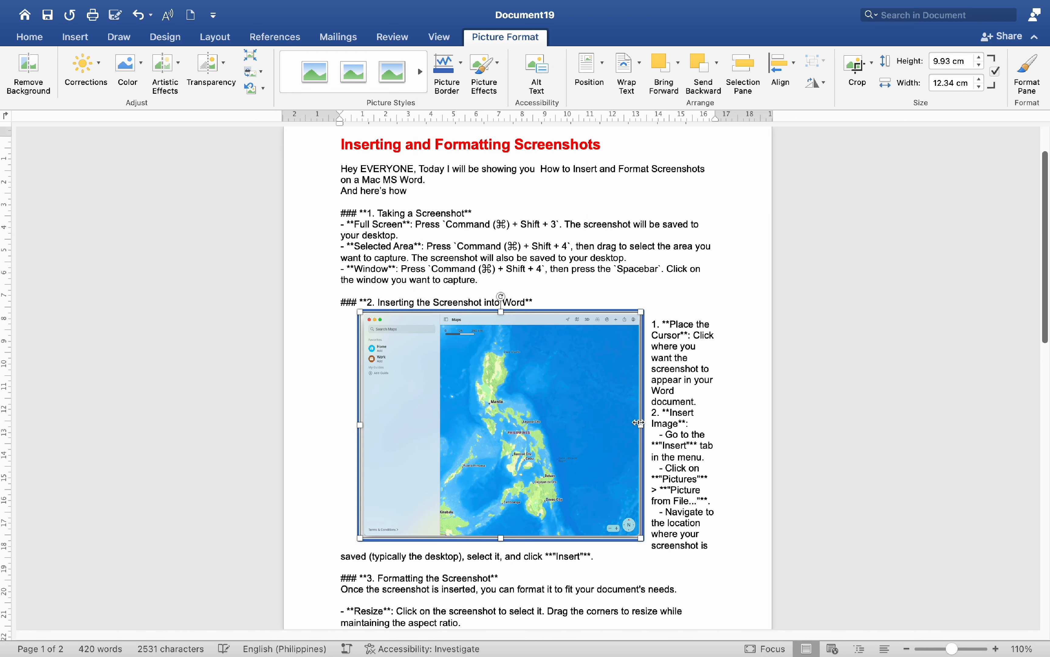
click(483, 62)
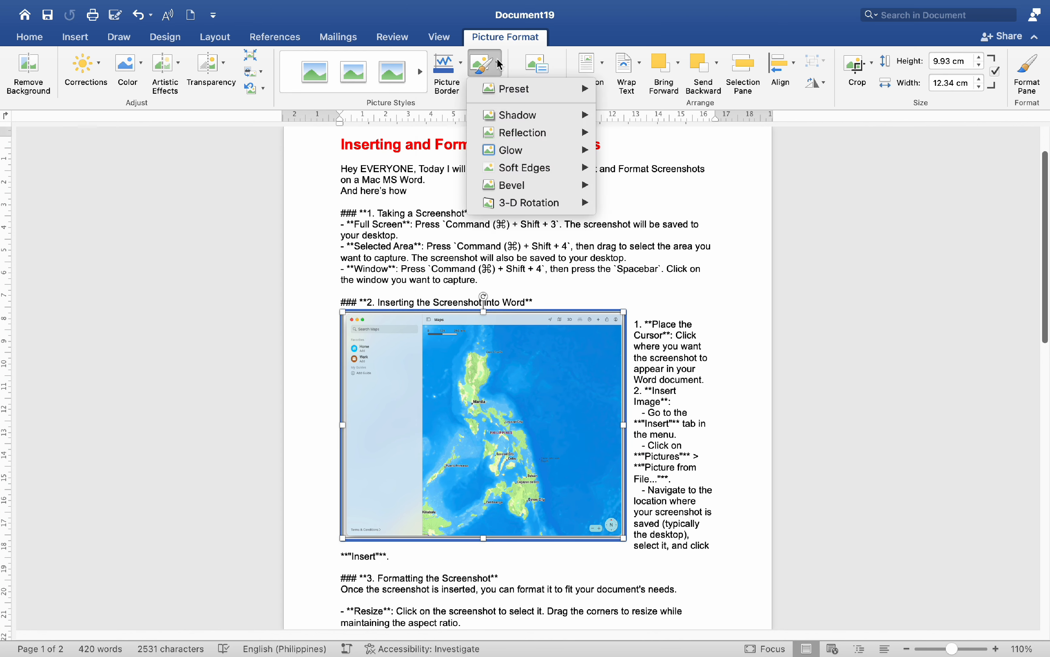
mouse_move(518, 116)
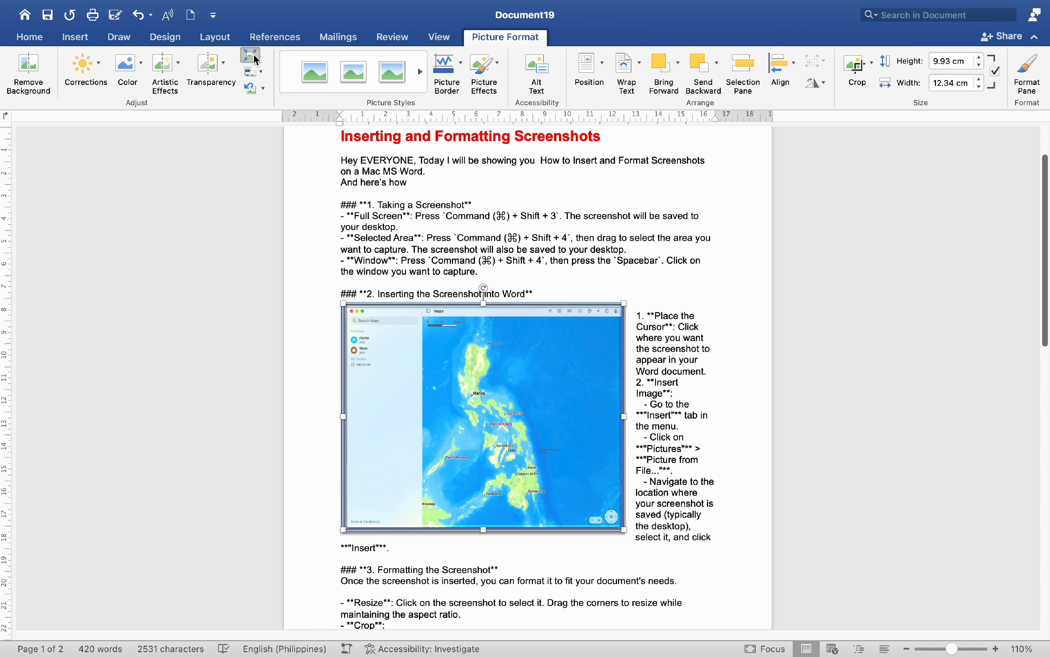
Step: Compress the selected Maps picture to reduce the document's file size
click(250, 55)
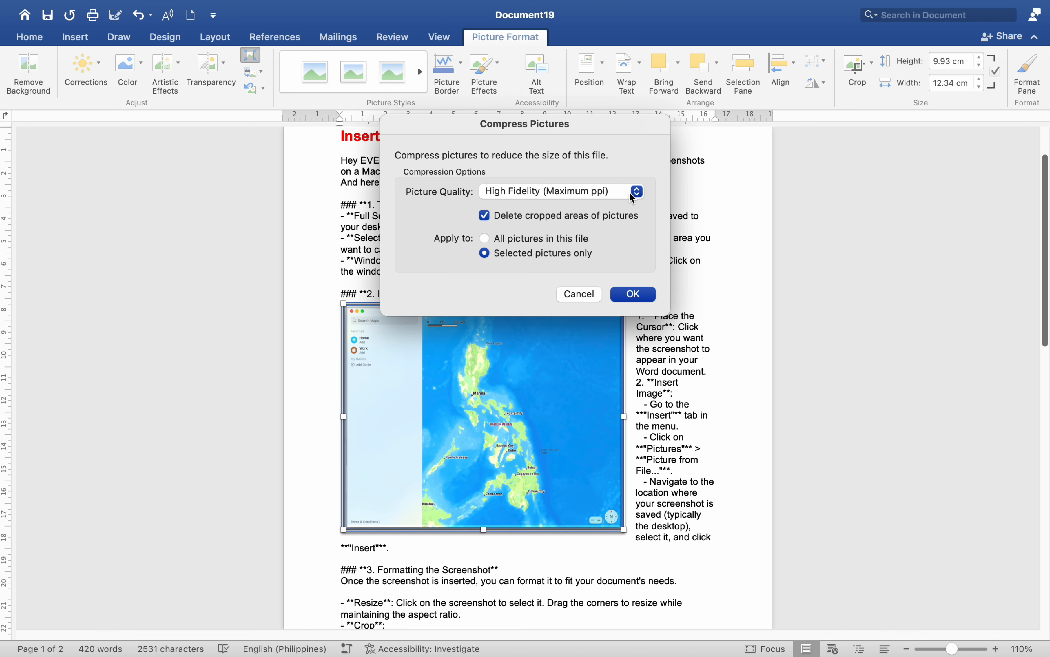
click(637, 191)
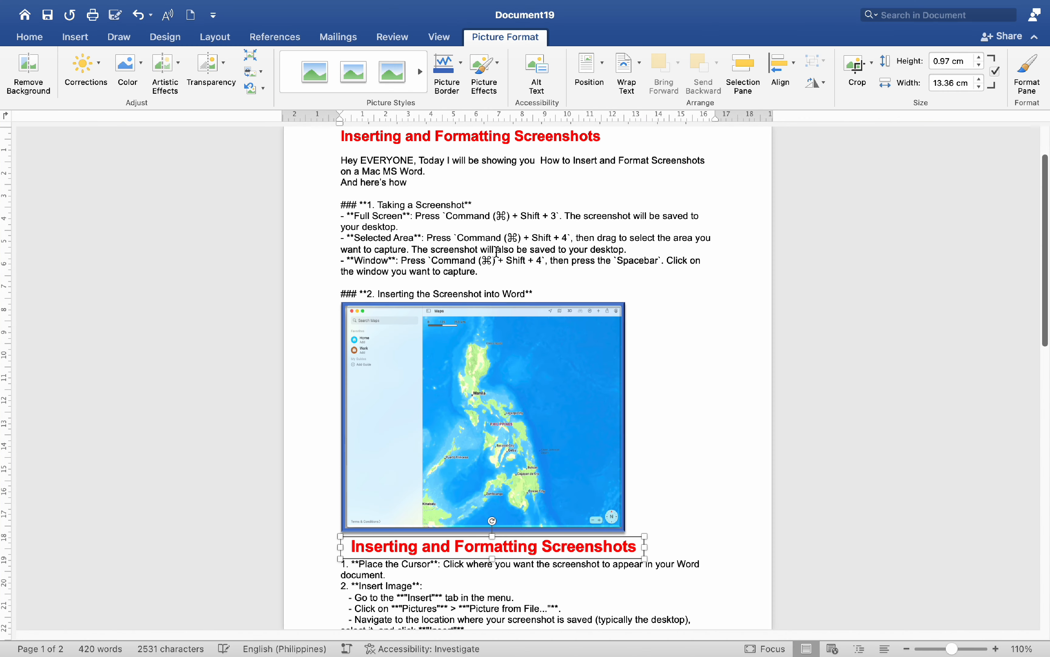
scroll(down, 3)
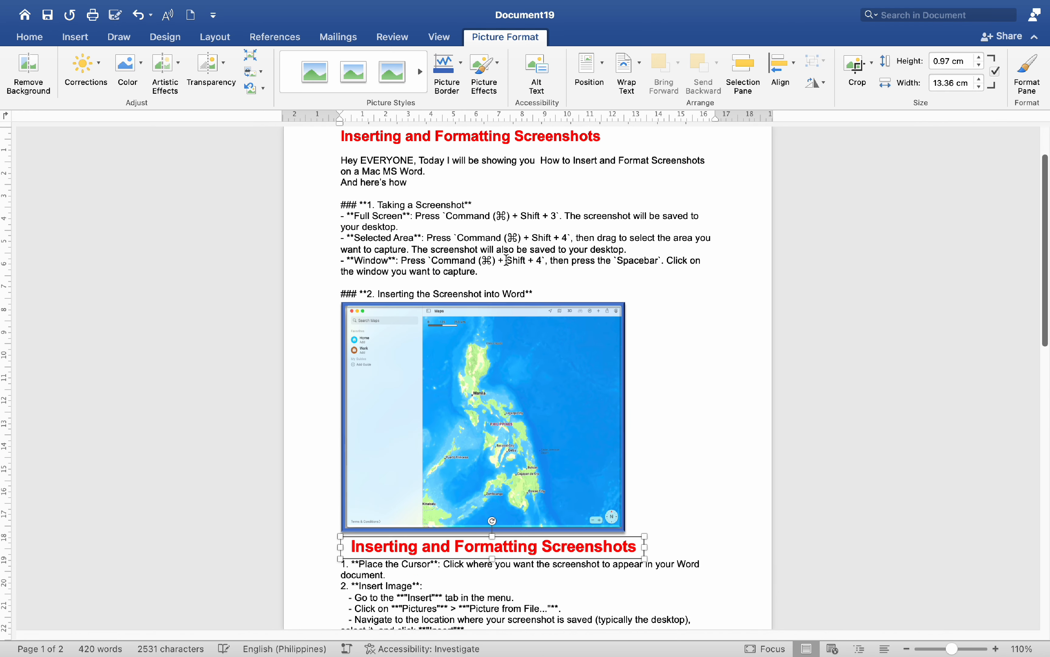
scroll(down, 3)
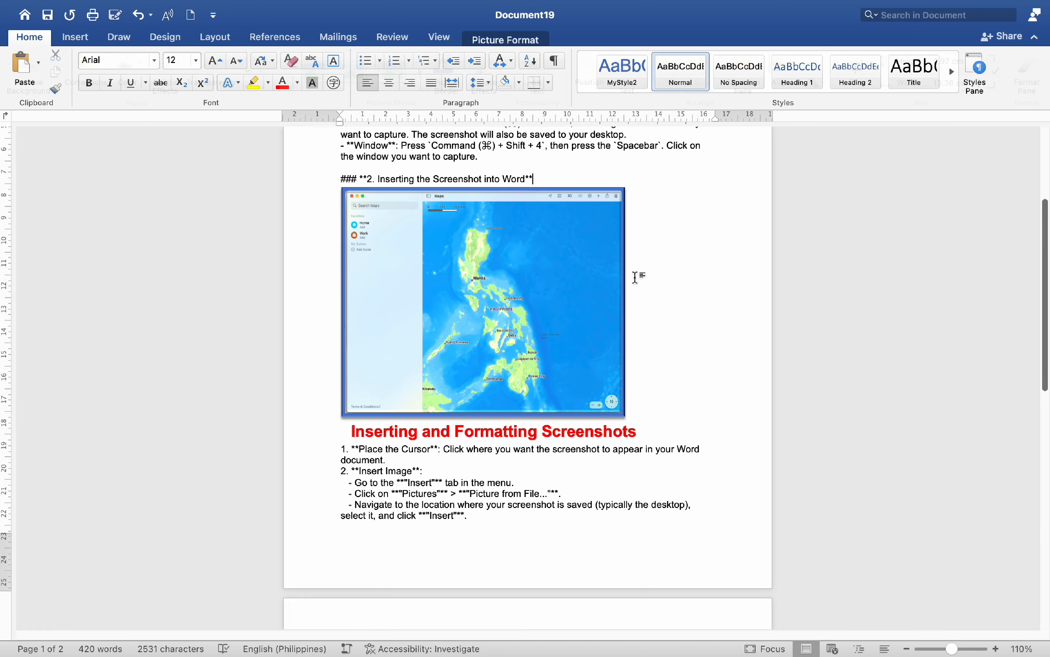
scroll(down, 3)
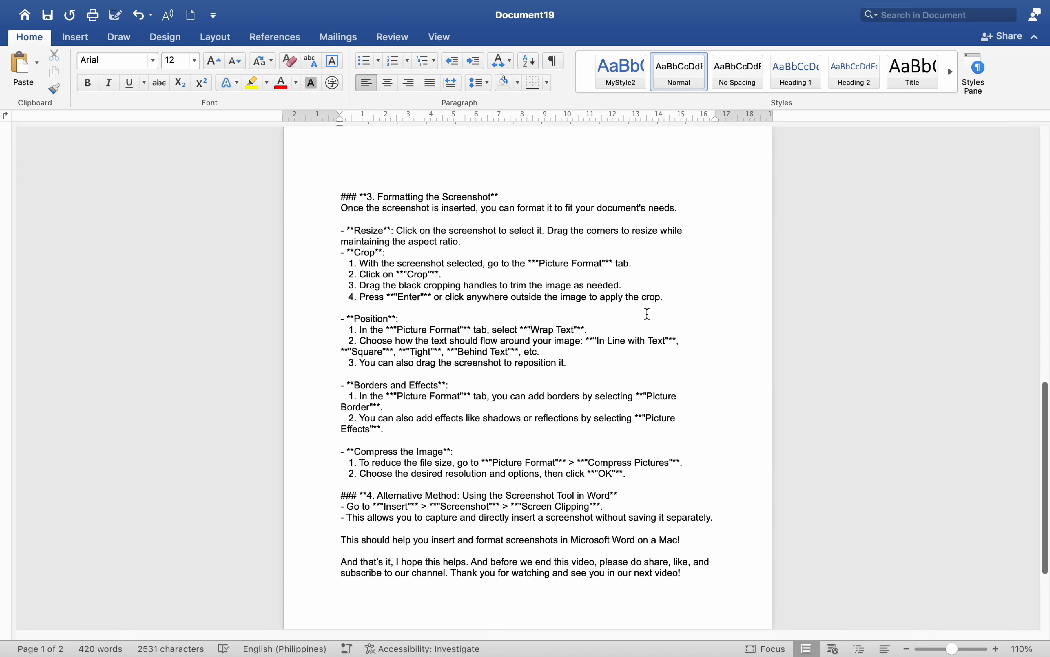